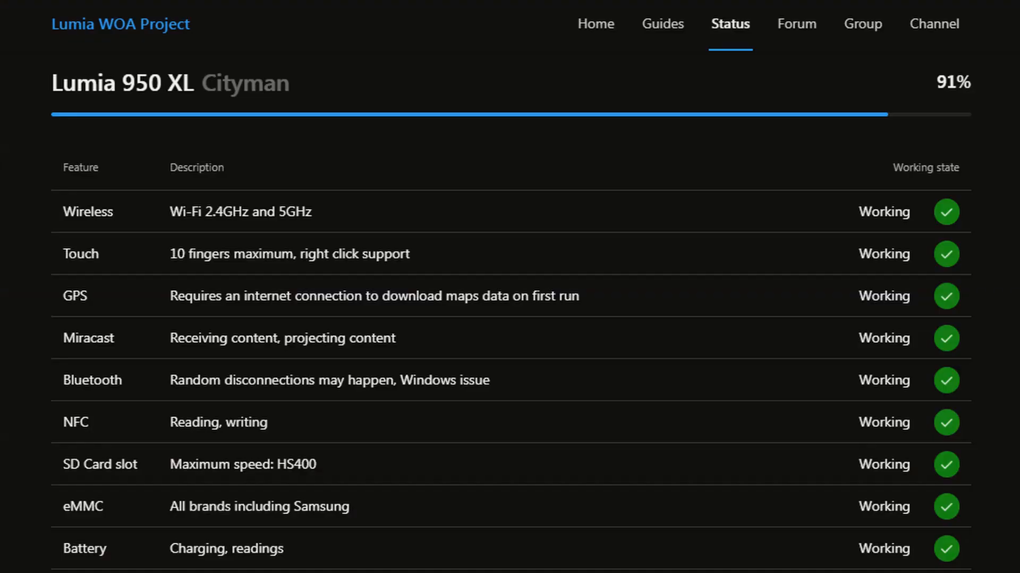
Step: Load youtube.com in Microsoft Edge and scroll down the YouTube home page
scroll("down", 3)
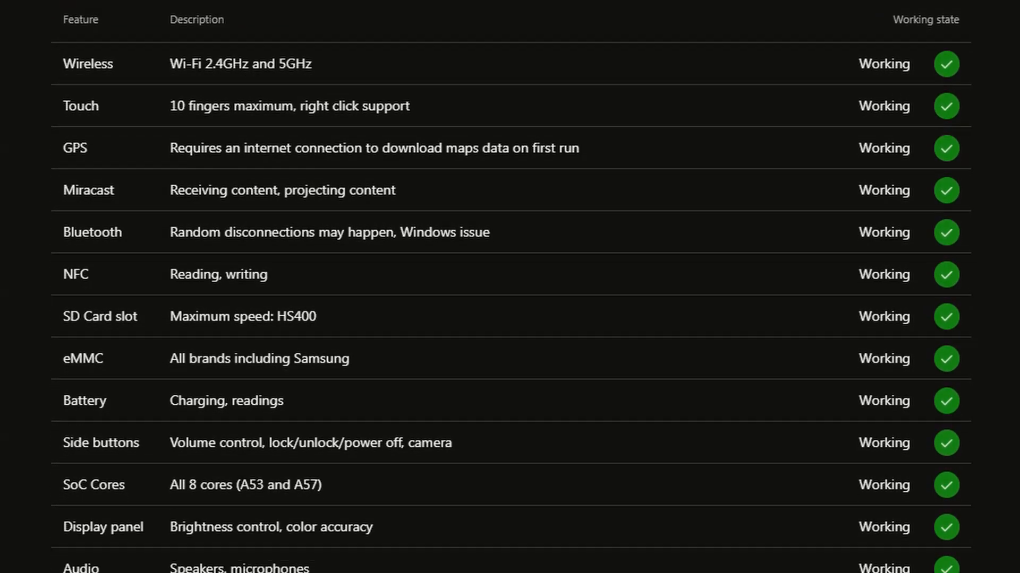
scroll("down", 3)
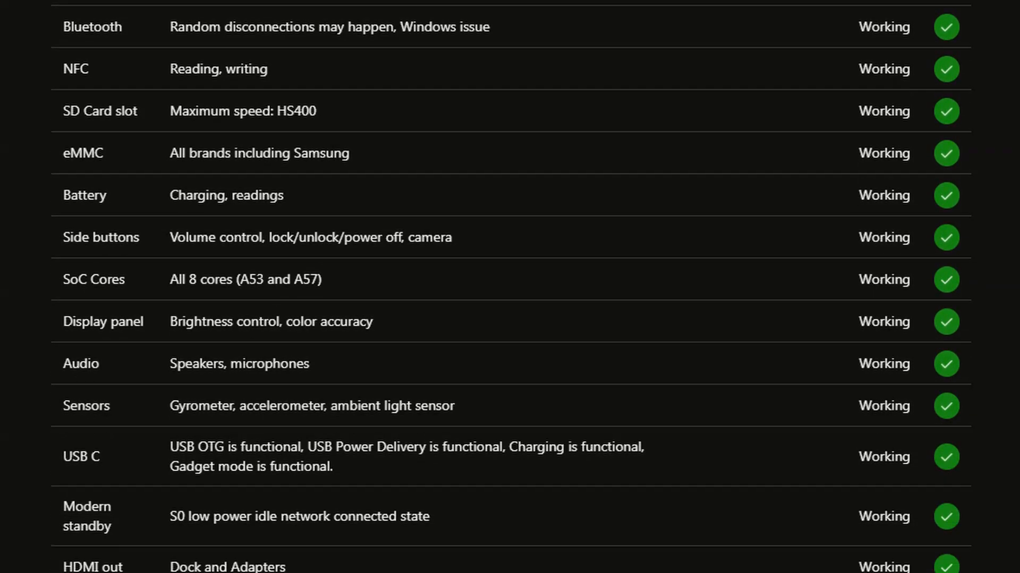
scroll("down", 3)
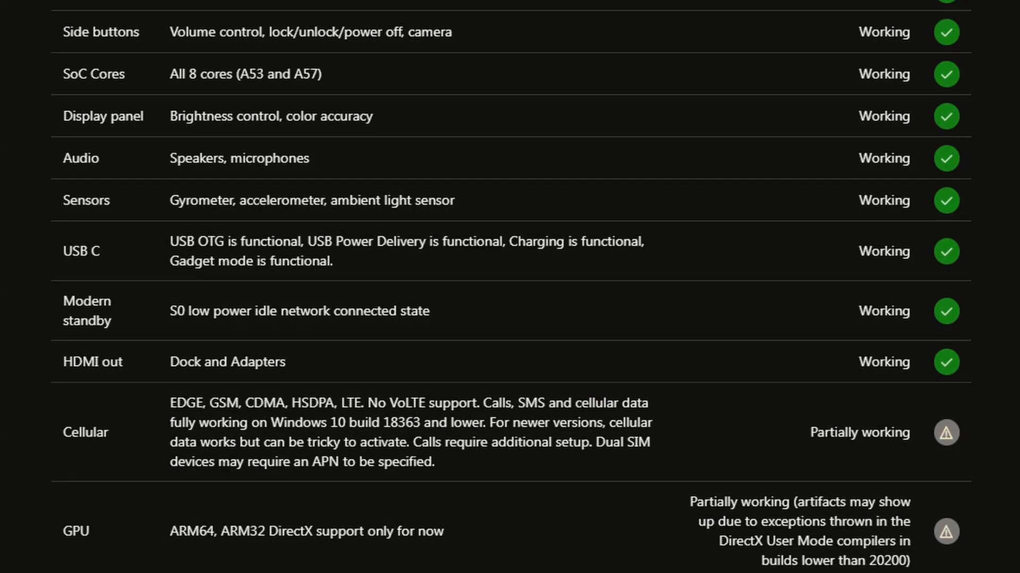
scroll("down", 3)
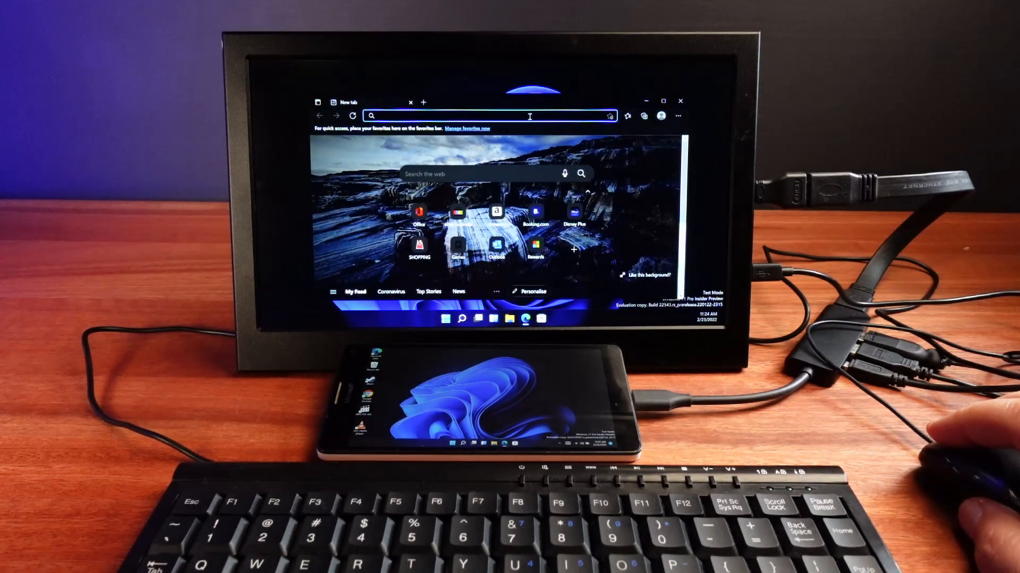
type("youtube.com")
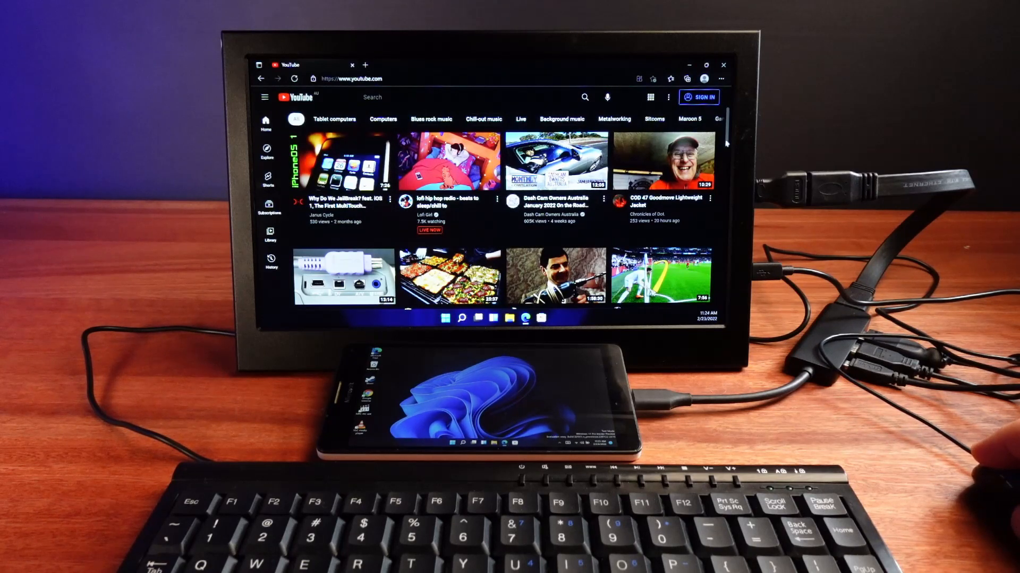
scroll("down", 3)
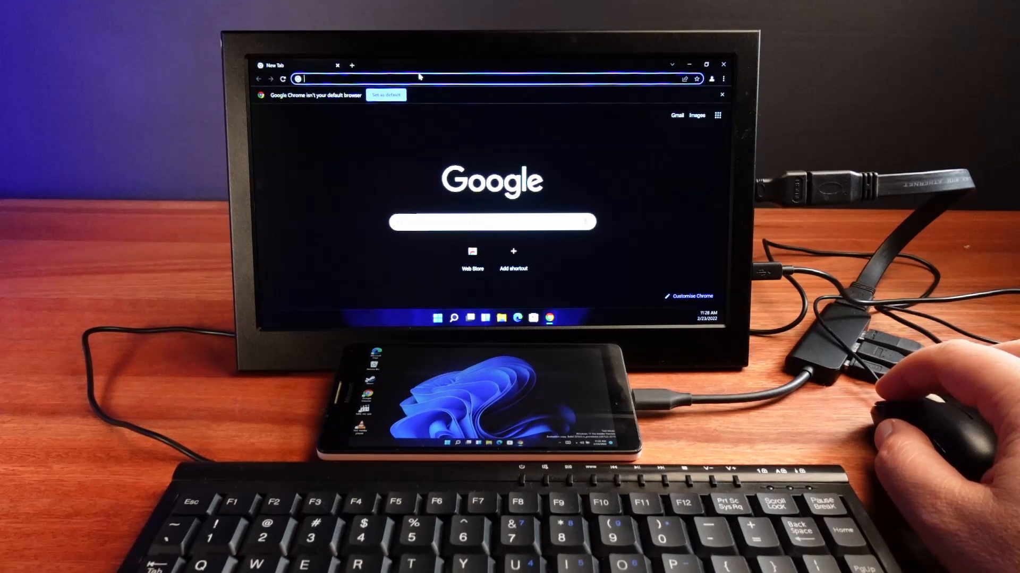
Step: Type 'hi' in Google Chrome and scroll down the YouTube home page
type("hi")
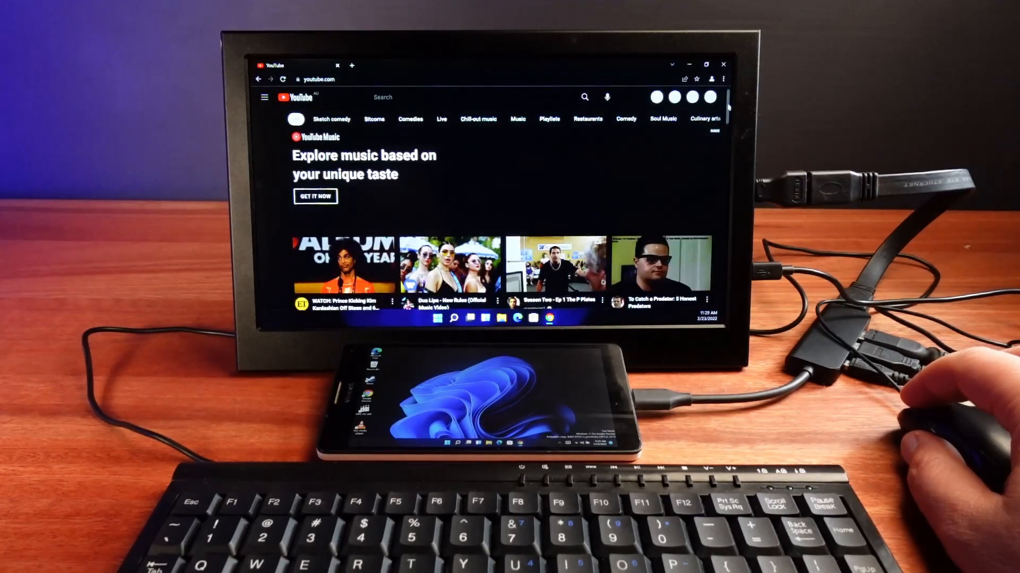
scroll("down", 3)
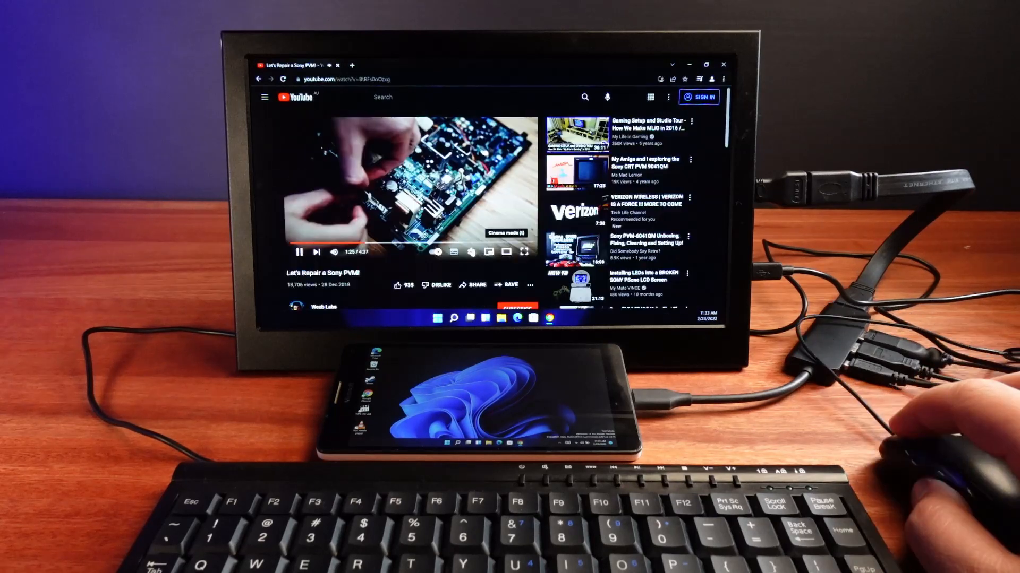
Step: Pick a different resolution from the player's Quality menu for the Sony PVM repair video
left_click(471, 252)
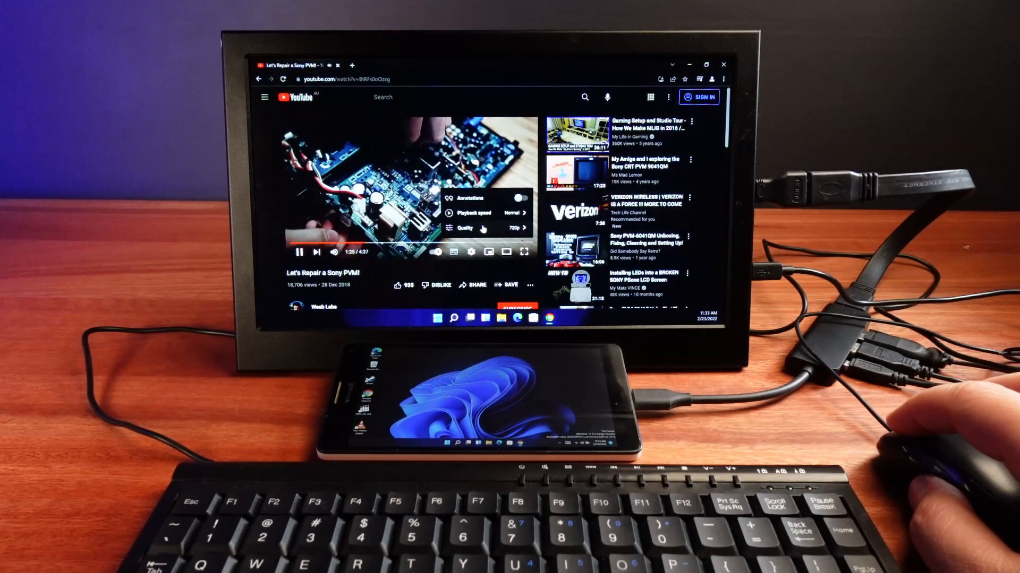
left_click(466, 228)
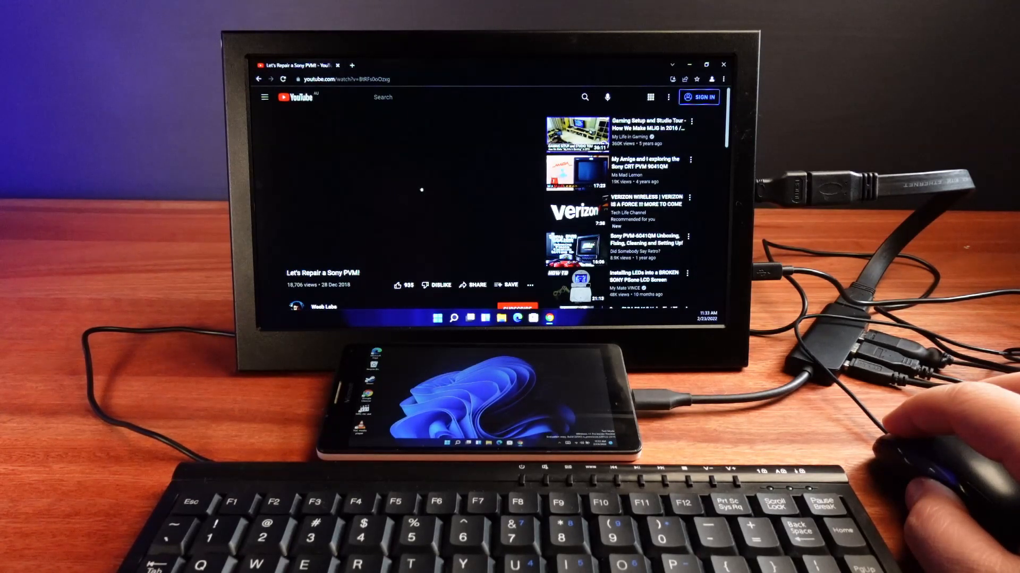
left_click(409, 192)
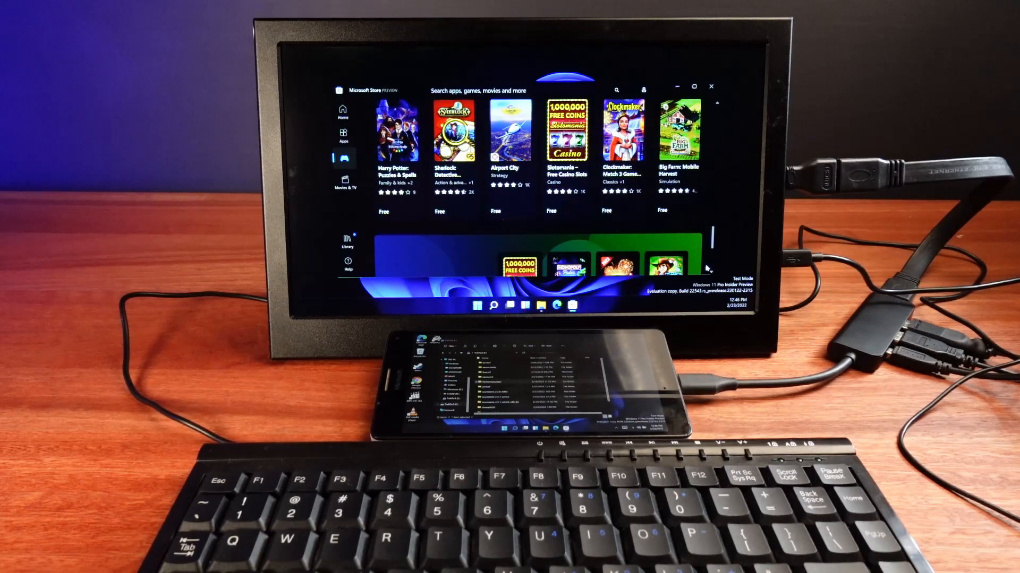
scroll("down", 3)
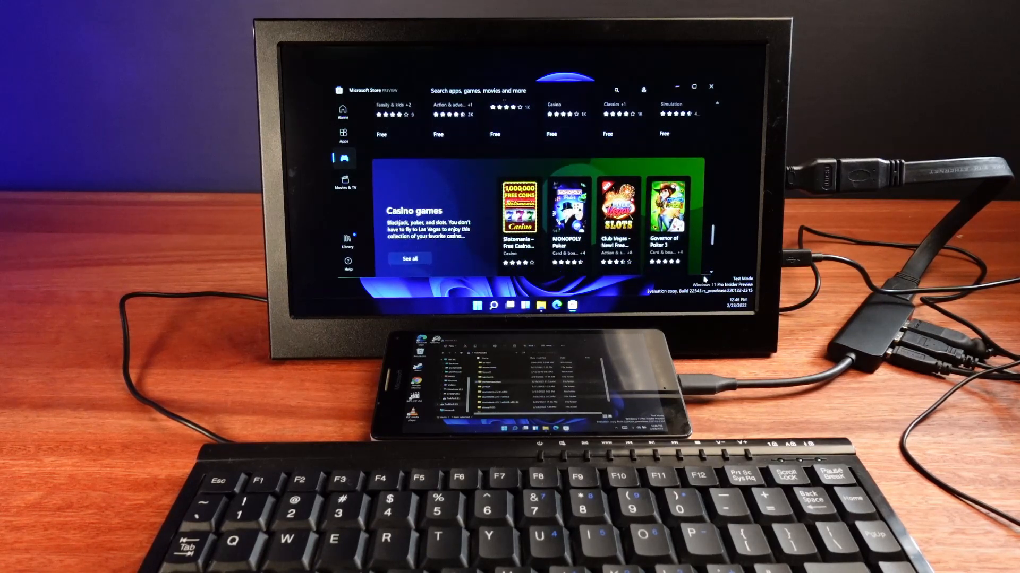
scroll("down", 3)
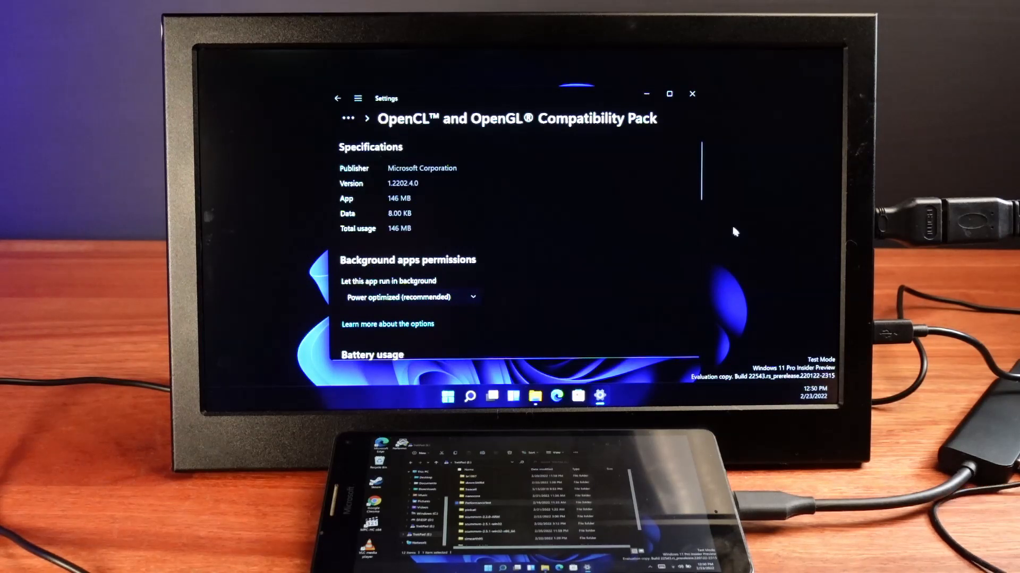
scroll("down", 3)
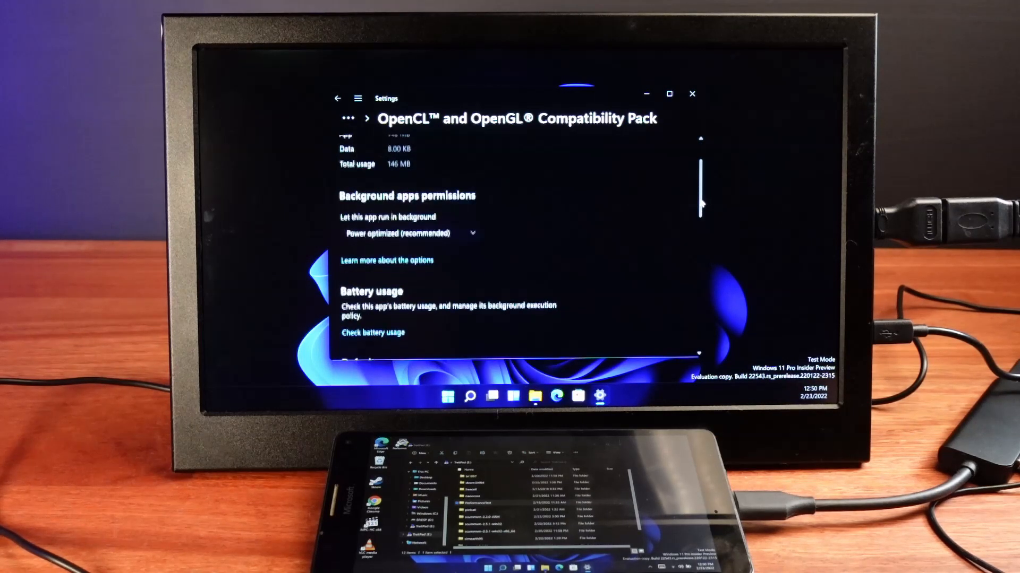
scroll("down", 3)
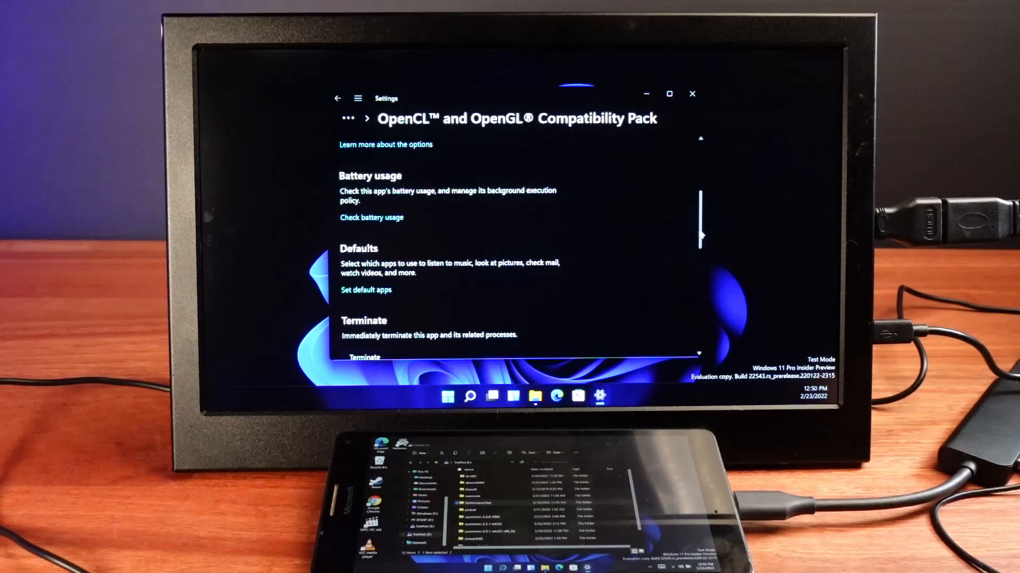
scroll("down", 3)
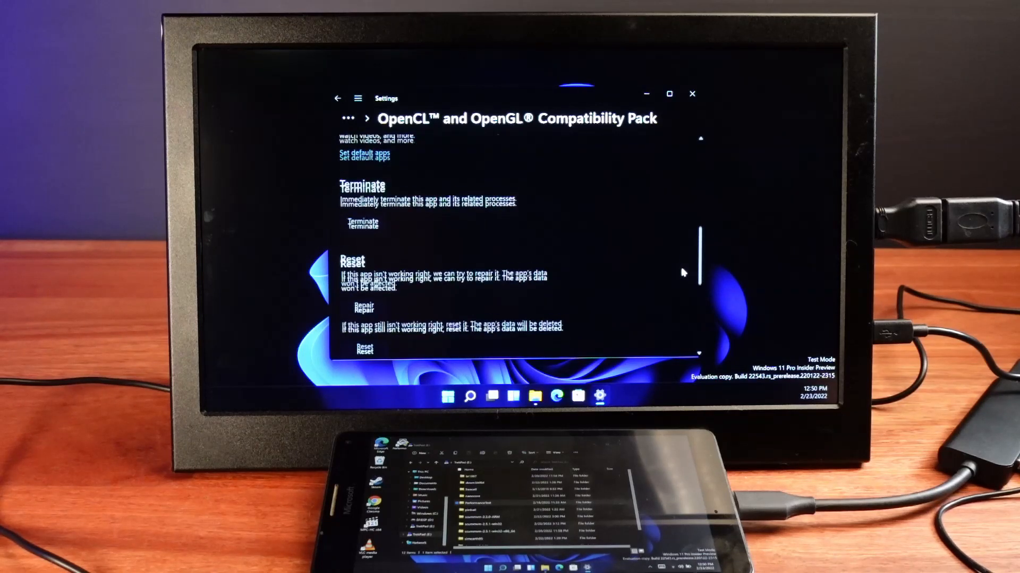
scroll("down", 3)
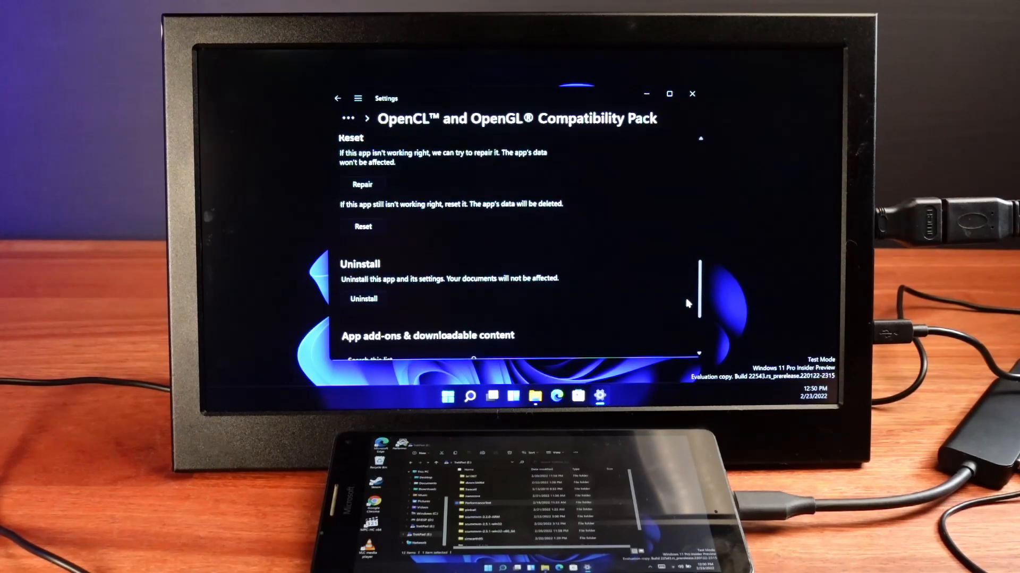
scroll("down", 3)
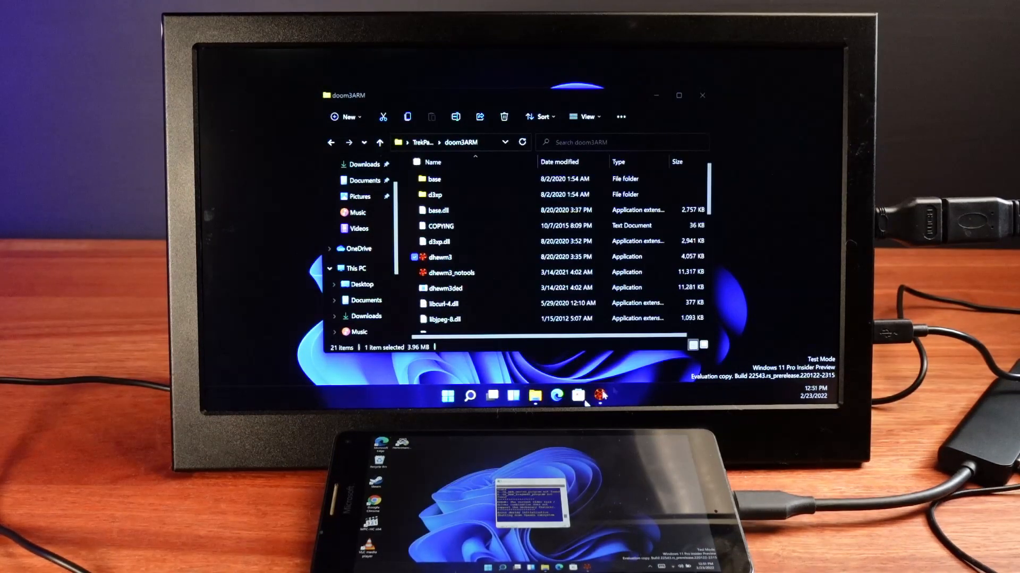
Step: Launch dhewm3 from the doom3ARM folder
double_click(441, 257)
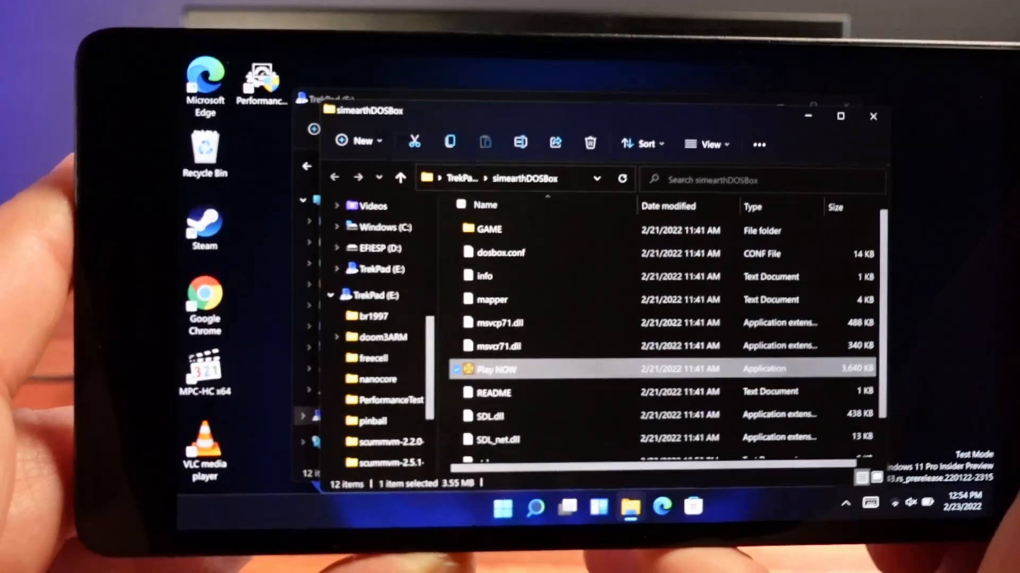
Step: Start the SimEarth Play NOW DOSBox launcher
double_click(496, 368)
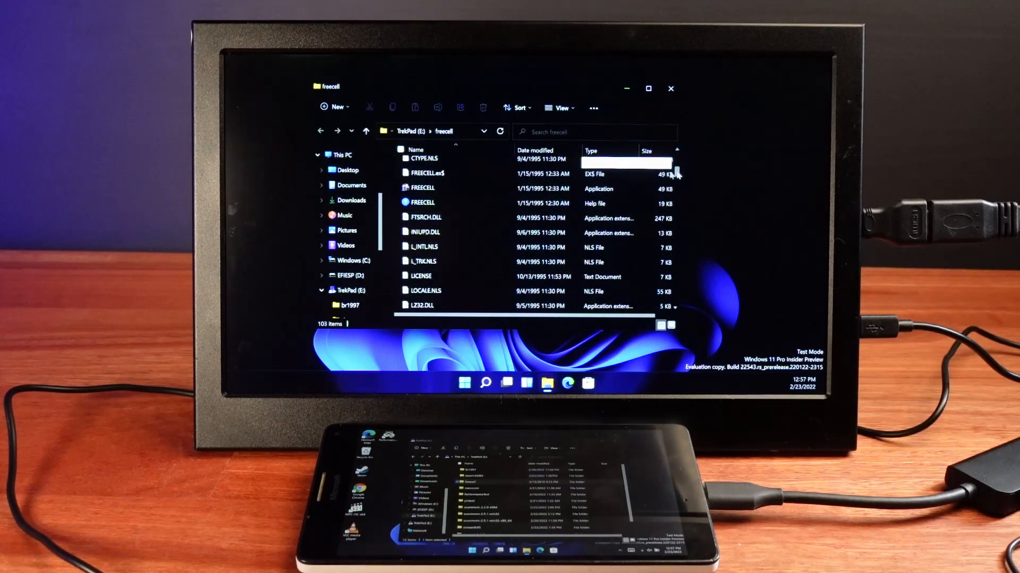
Step: Launch FREECELL and close the freecell folder window
left_click(421, 187)
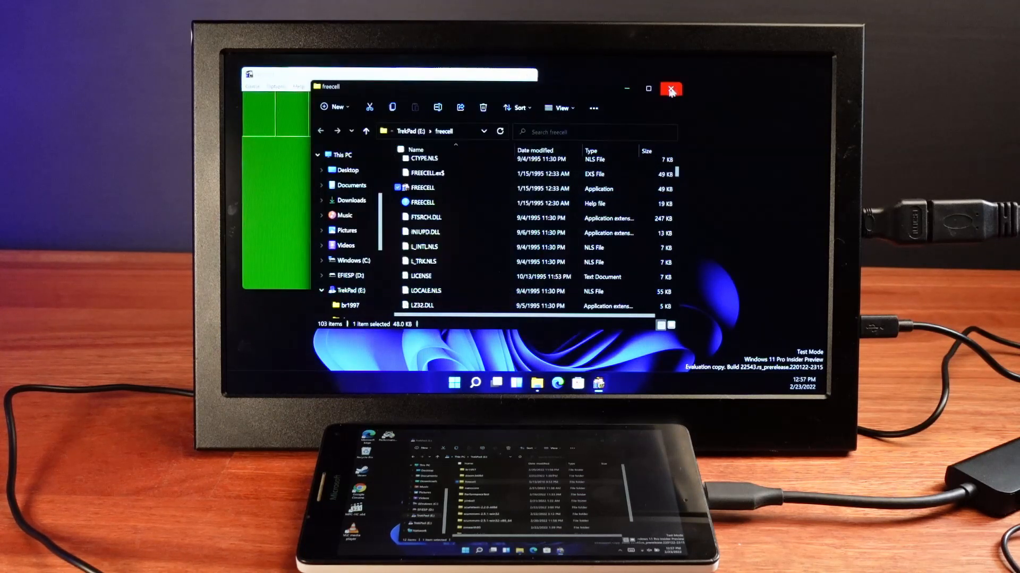
left_click(671, 90)
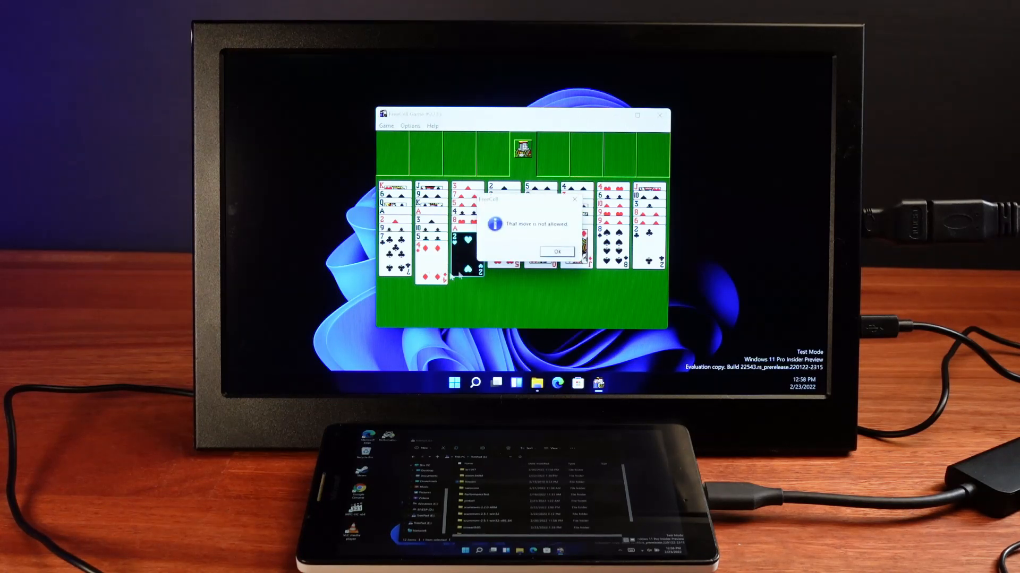
Step: Dismiss FreeCell's 'That move is not allowed' warning with OK
left_click(554, 252)
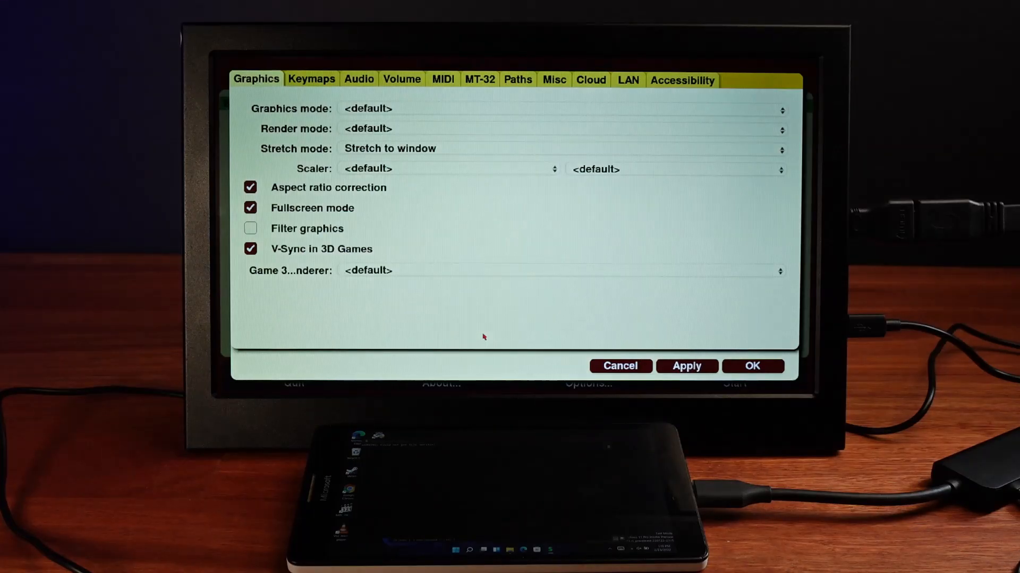
Step: Close ScummVM's graphics options to return to the Blade Runner game list
left_click(751, 366)
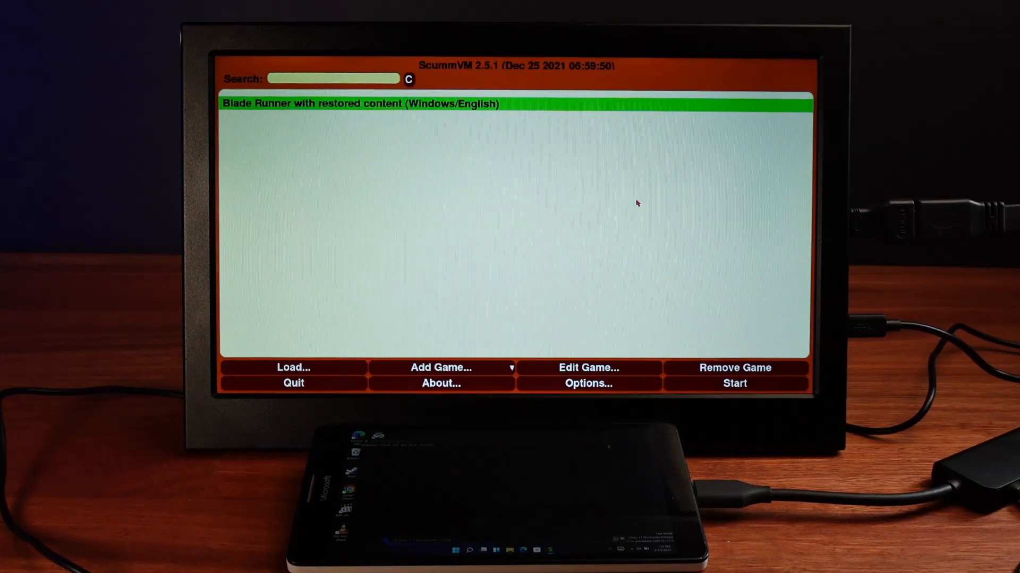
left_click(733, 384)
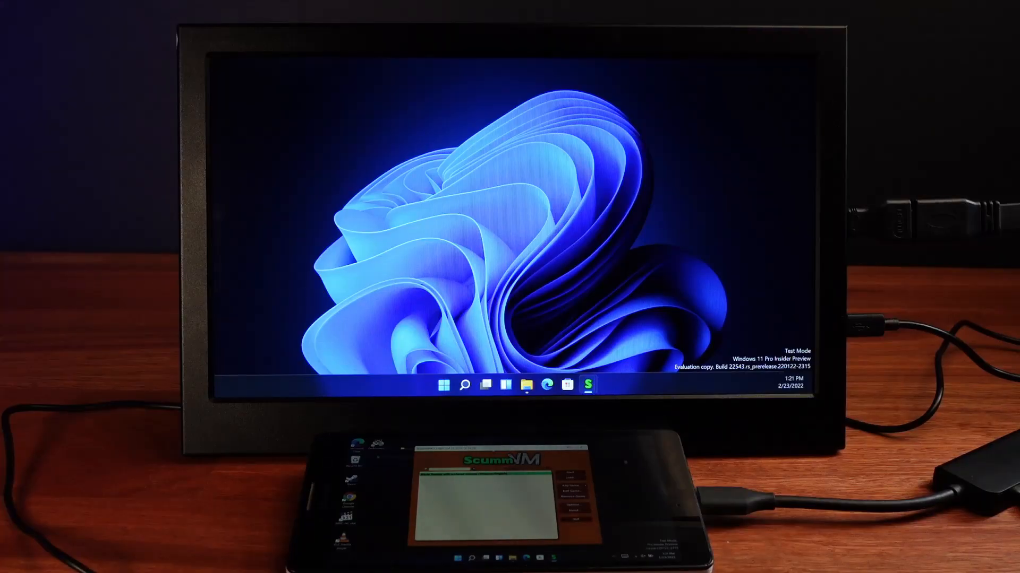
Step: Confirm fullscreen mode in ScummVM options and start Blade Runner with restored content
left_click(587, 384)
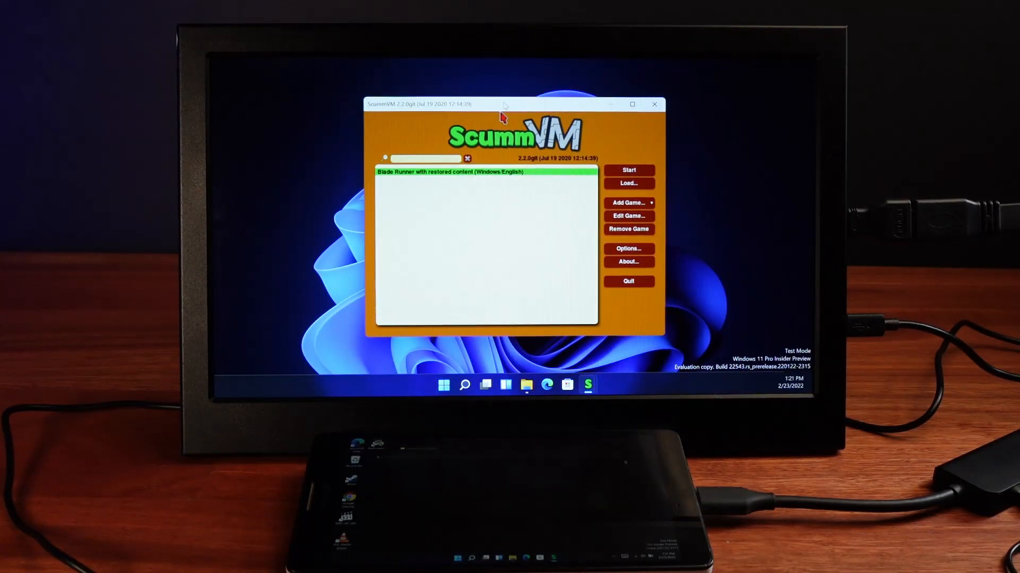
left_click(627, 249)
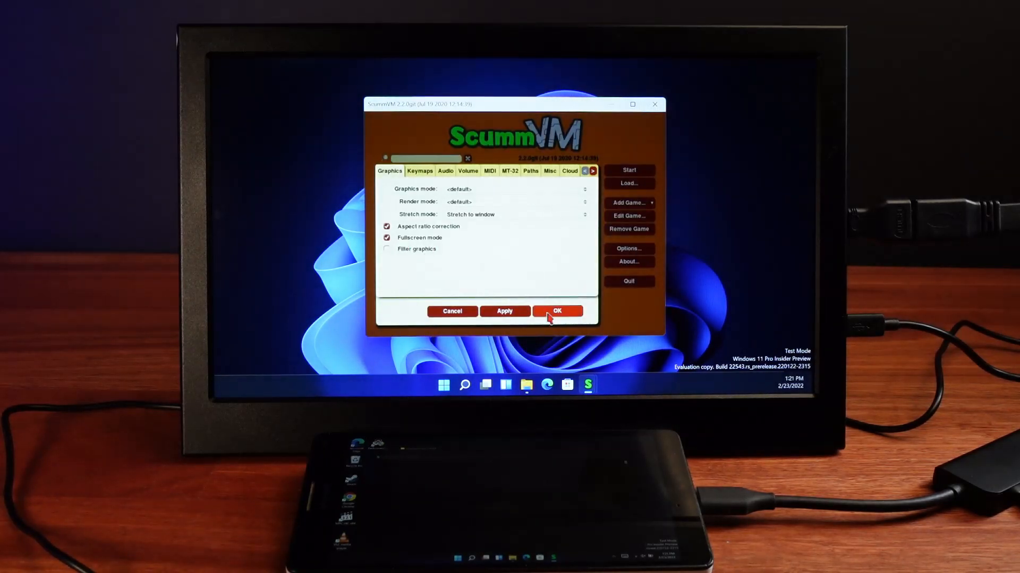
left_click(557, 311)
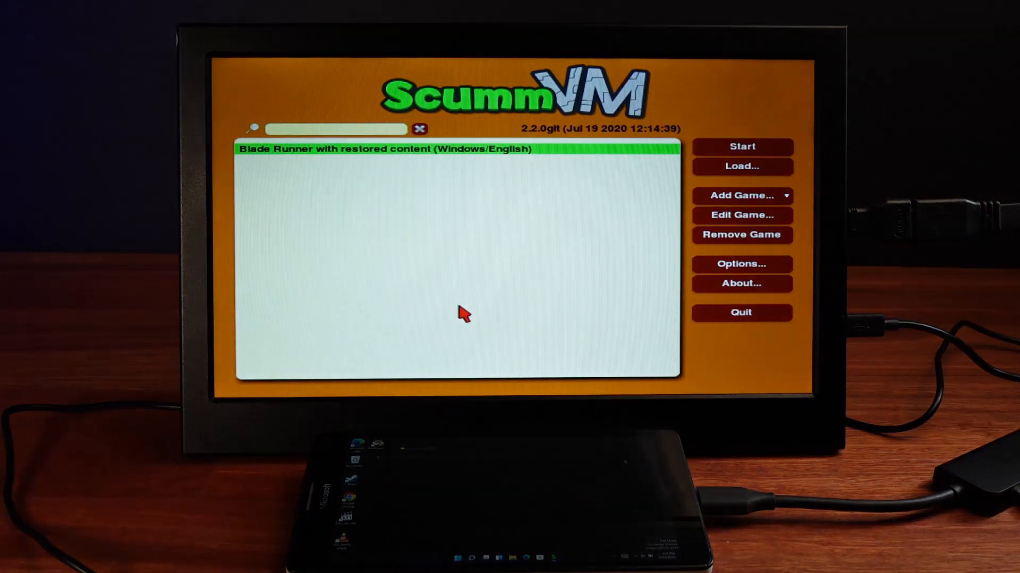
left_click(742, 146)
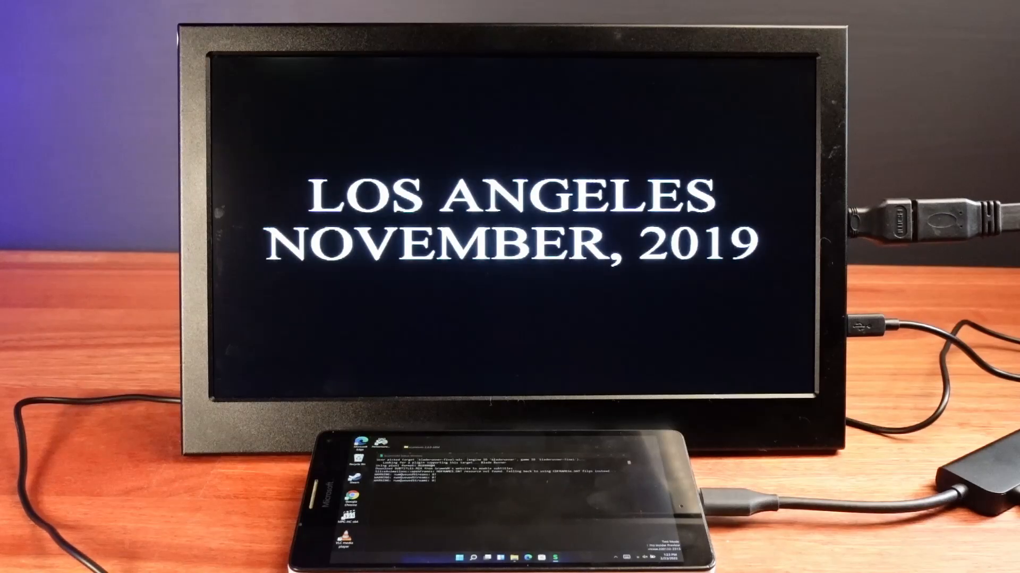